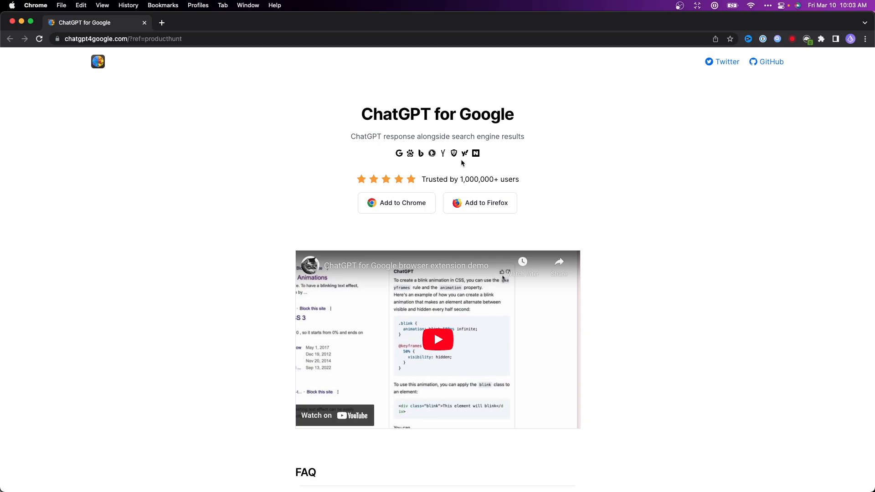
Install the ChatGPT for Google extension from its Chrome Web Store listing
{"action": "scroll", "scroll_direction": "down", "scroll_amount": 3}
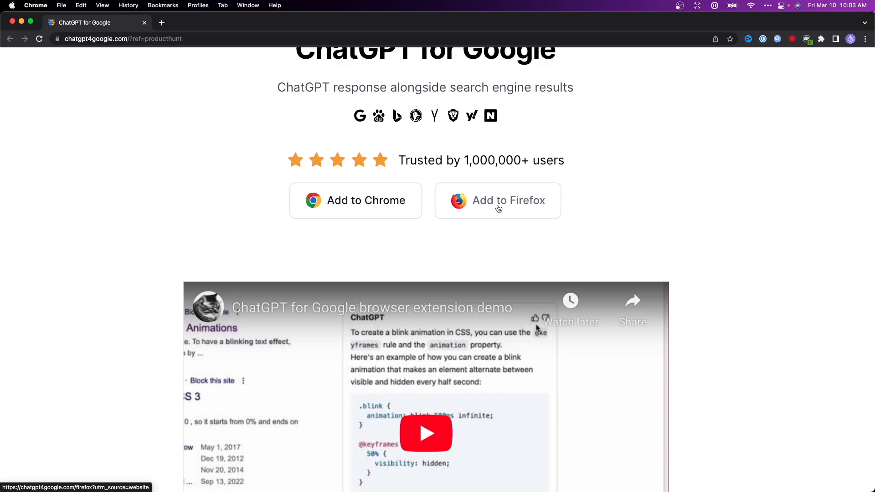
{"action": "mouse_move", "coordinate": [363, 199]}
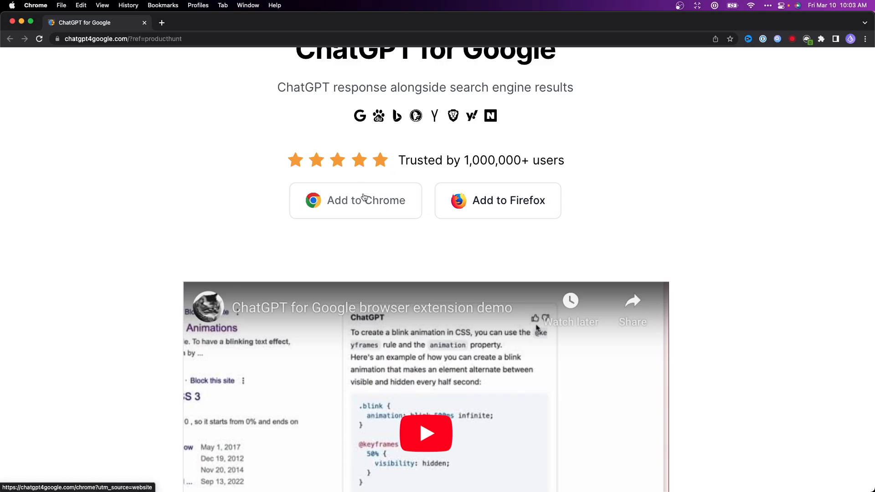
{"action": "left_click", "coordinate": [365, 201]}
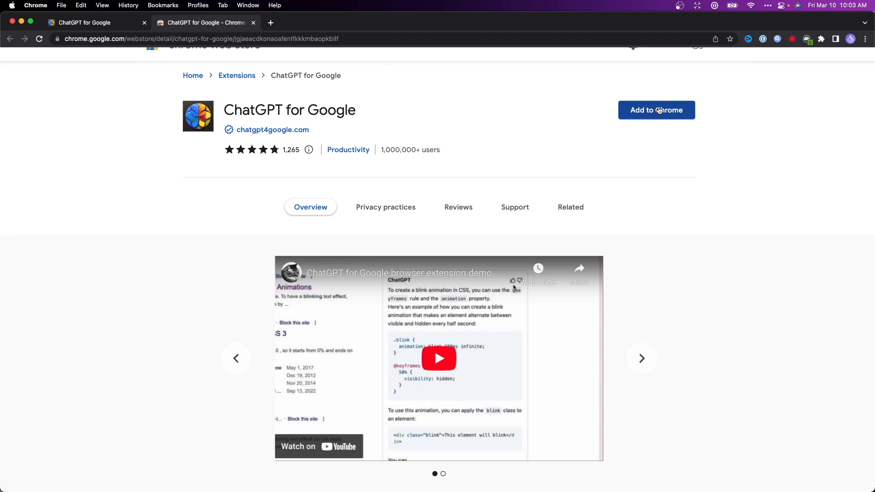
{"action": "left_click", "coordinate": [657, 110]}
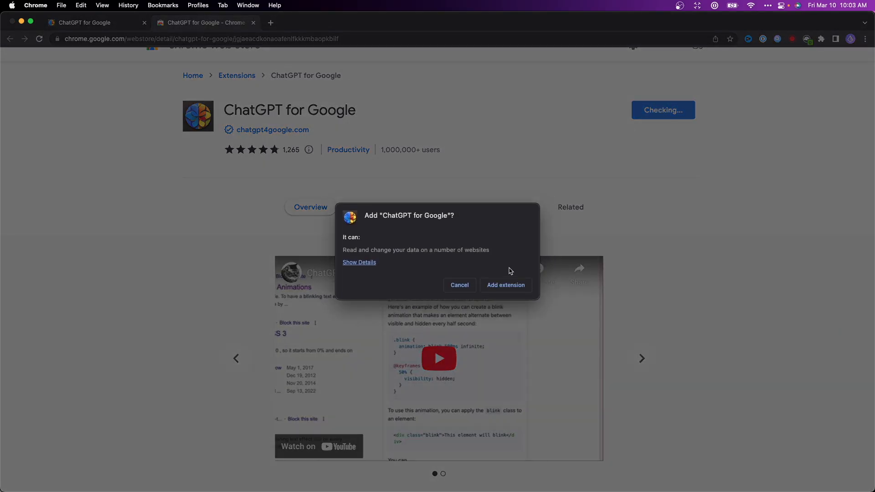
{"action": "left_click", "coordinate": [505, 286]}
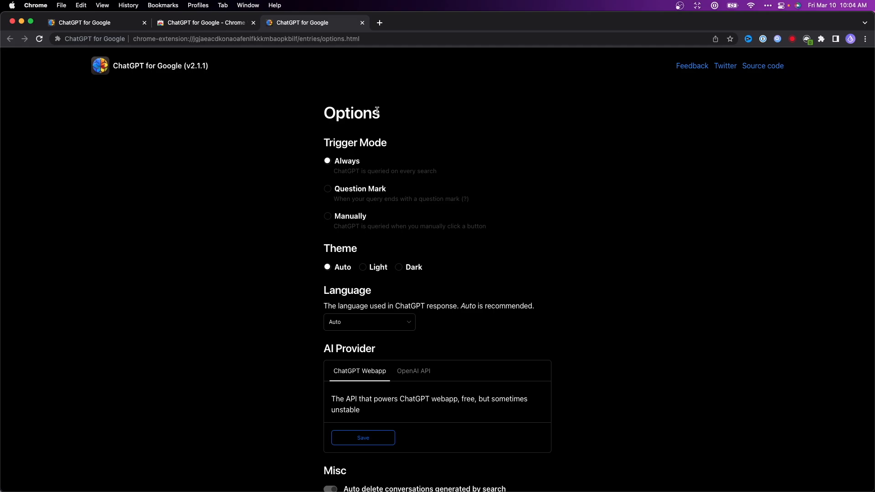
{"action": "mouse_move", "coordinate": [346, 166]}
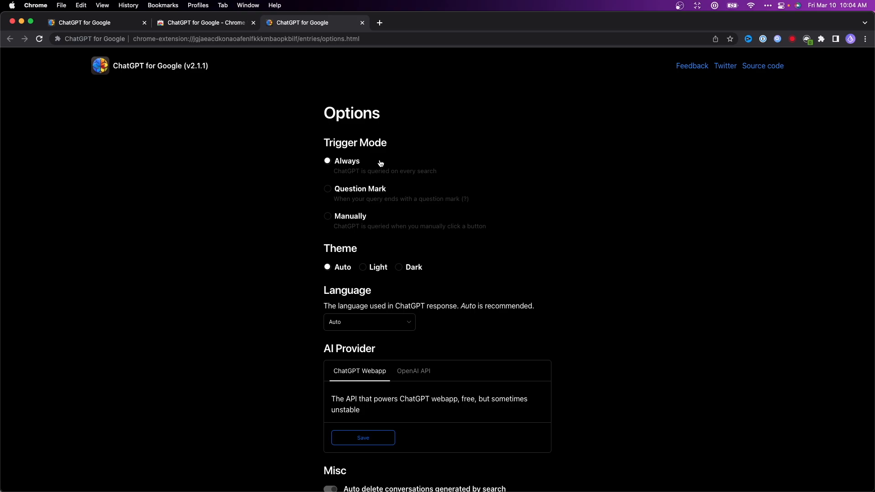
{"action": "left_click", "coordinate": [327, 189]}
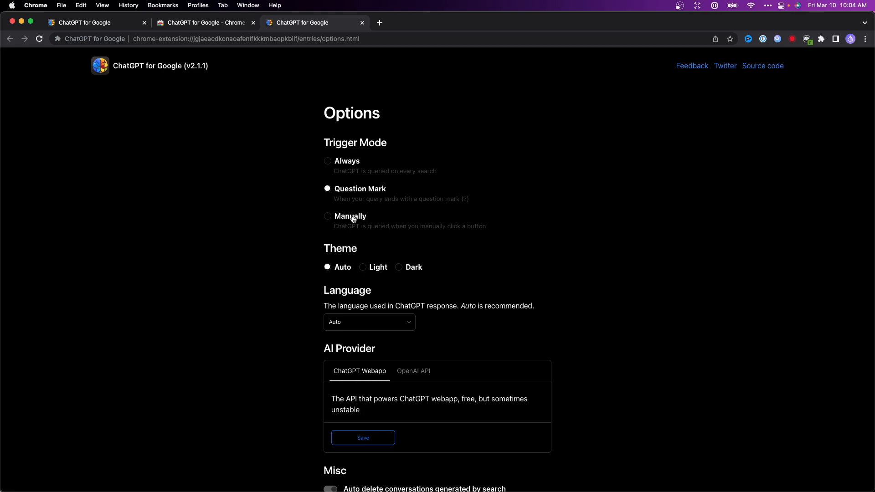
{"action": "left_click", "coordinate": [327, 216]}
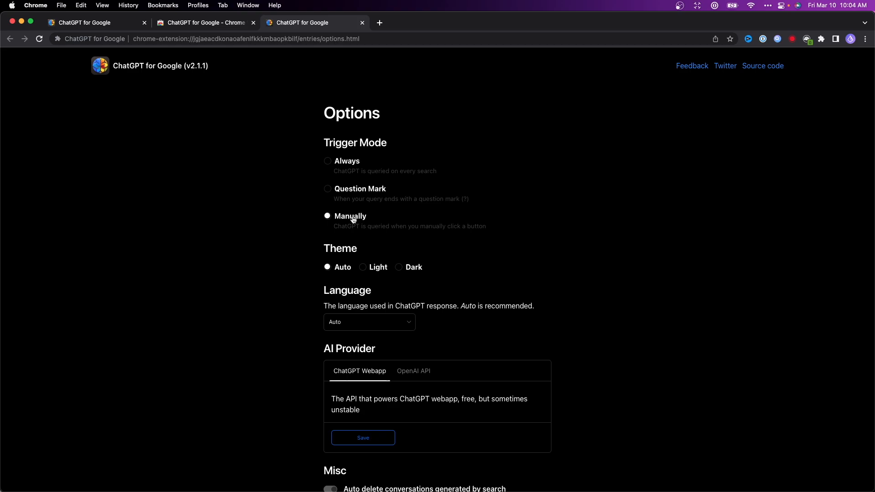
{"action": "mouse_move", "coordinate": [343, 194]}
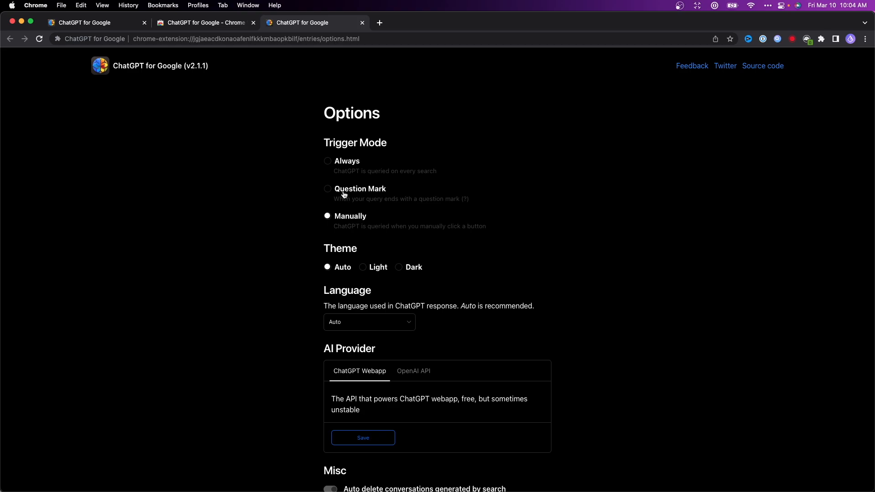
{"action": "left_click", "coordinate": [327, 161]}
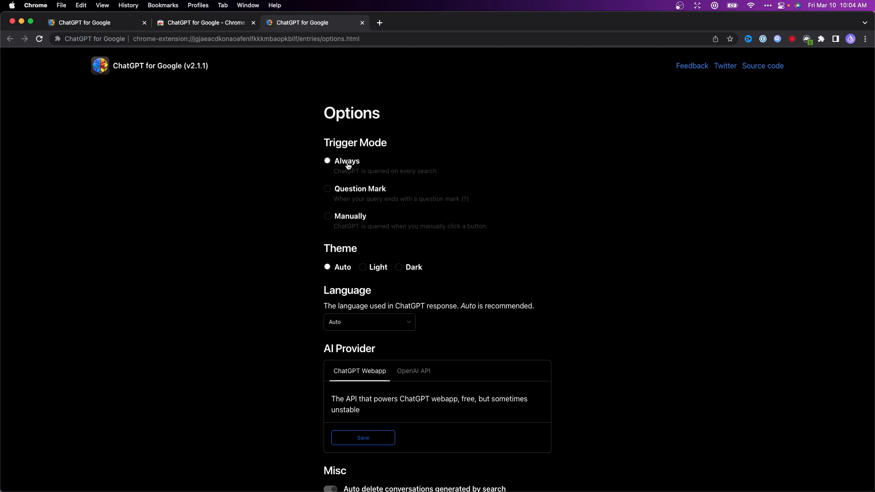
{"action": "left_click", "coordinate": [379, 23]}
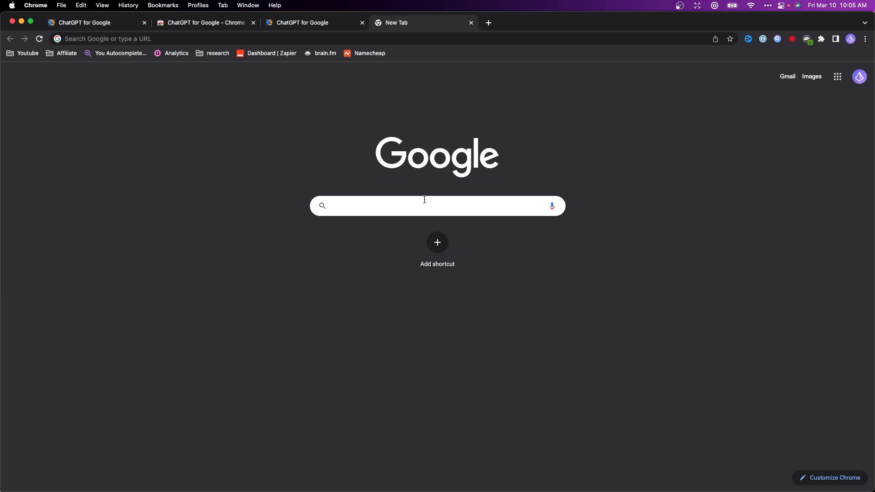
{"action": "mouse_move", "coordinate": [451, 199]}
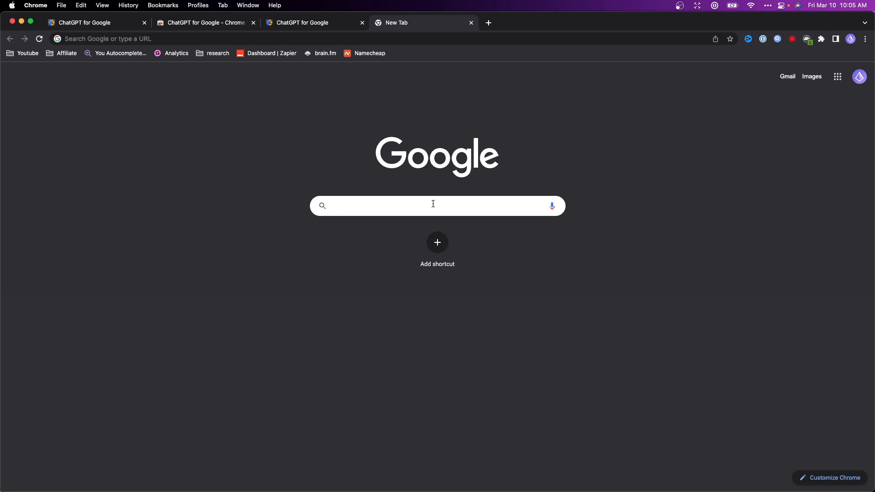
Google 'what is the top 5 best javascript frameworks in 2023'
{"action": "type", "text": "what is"}
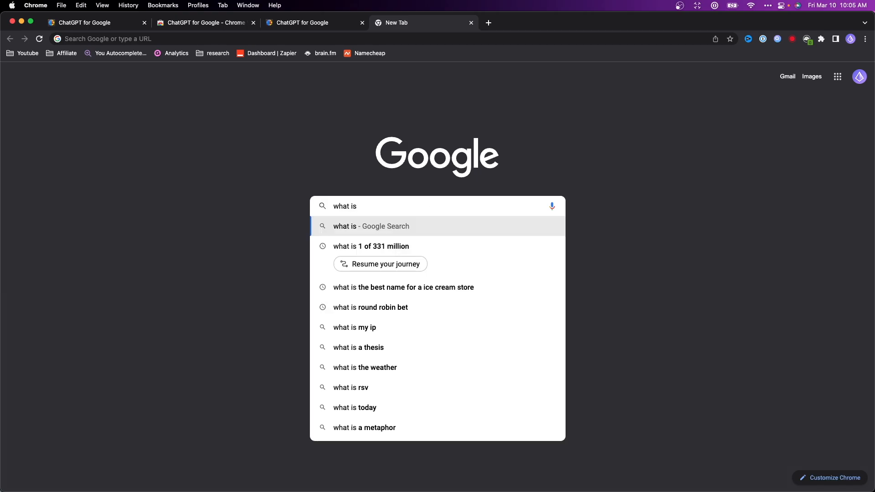
{"action": "type", "text": "the top 5 best javascript frameworks in 2023"}
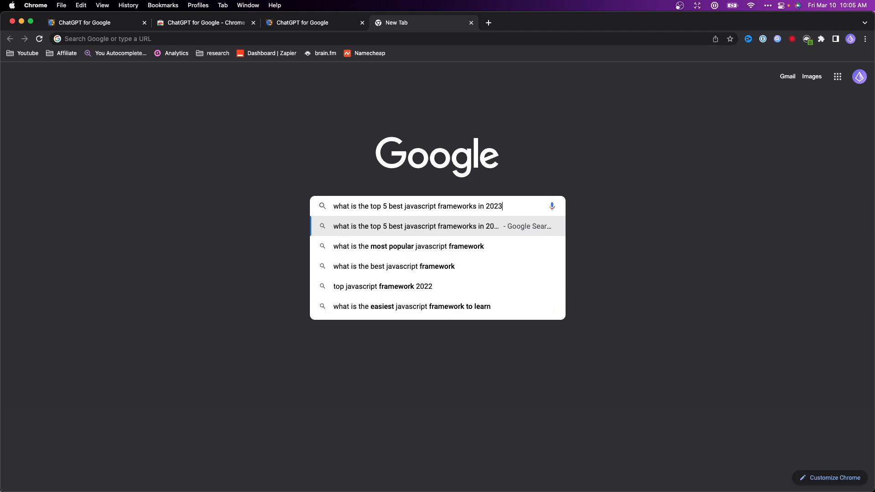
{"action": "key", "text": "Enter"}
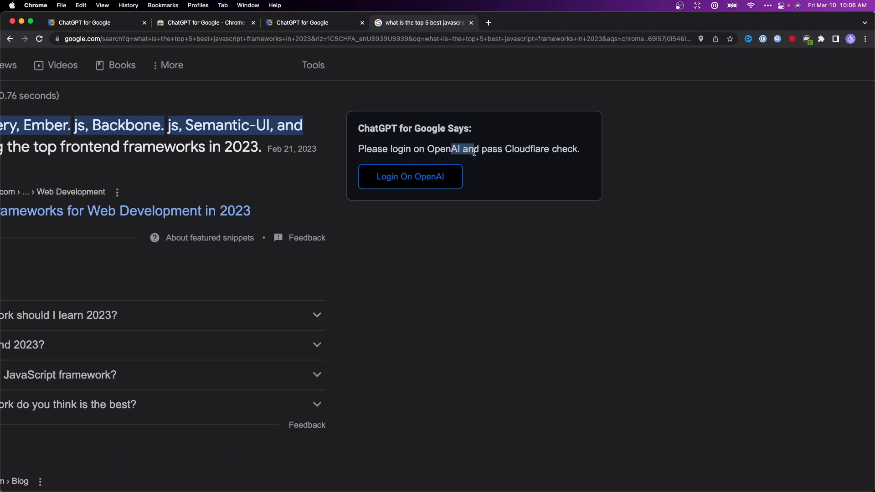
Follow the ChatGPT panel's Login On OpenAI link to reach the signed-in ChatGPT page
{"action": "double_click", "coordinate": [527, 149]}
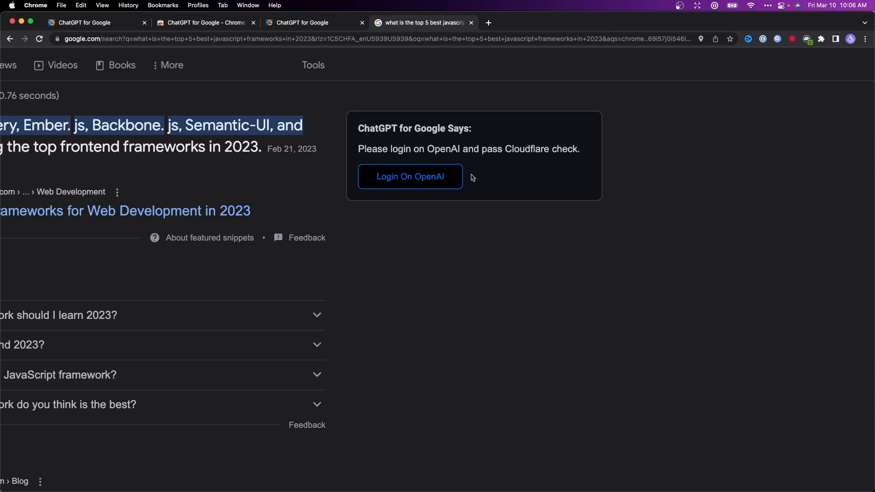
{"action": "mouse_move", "coordinate": [435, 177]}
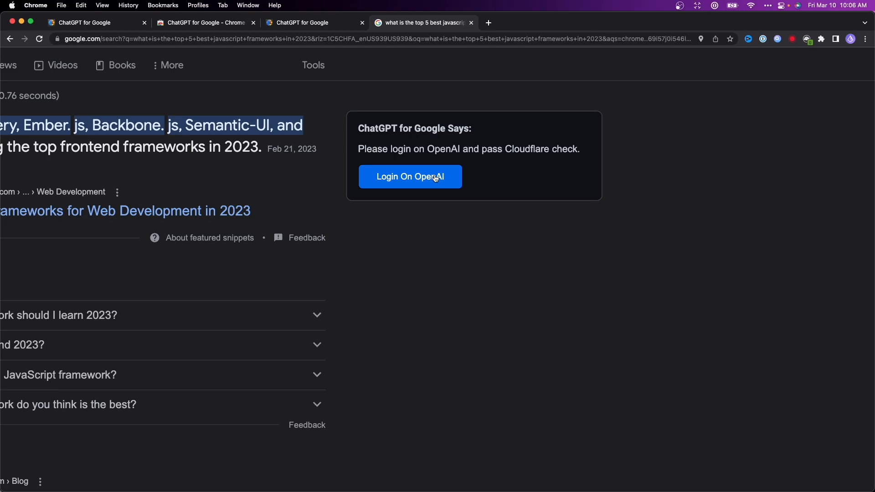
{"action": "left_click", "coordinate": [409, 176]}
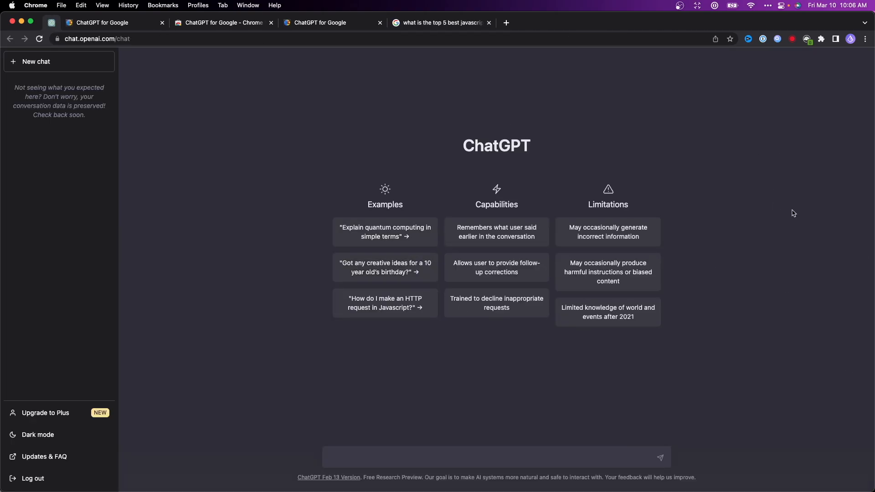
{"action": "mouse_move", "coordinate": [347, 368]}
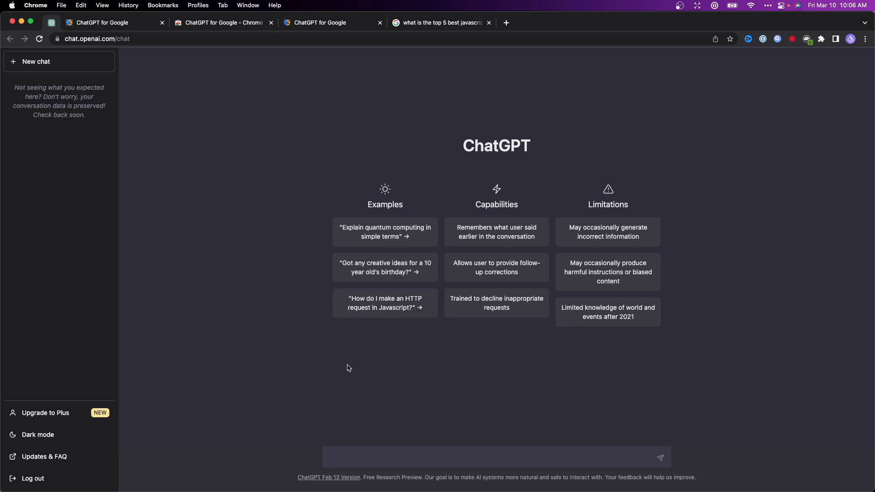
{"action": "mouse_move", "coordinate": [463, 239]}
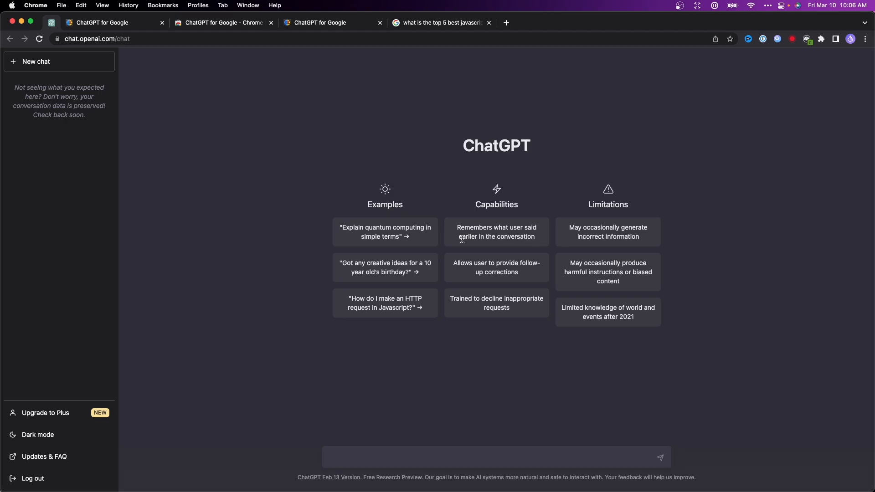
{"action": "mouse_move", "coordinate": [296, 130]}
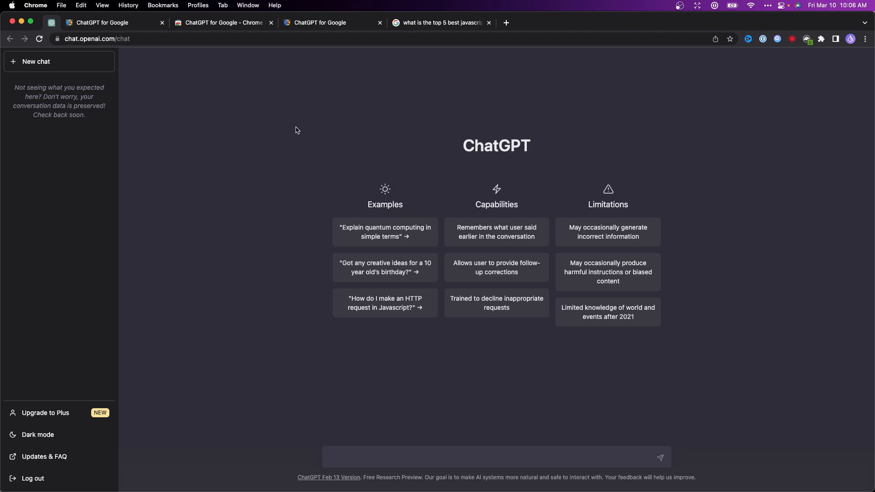
Switch back to the tab with the JavaScript frameworks search results
{"action": "left_click", "coordinate": [441, 23]}
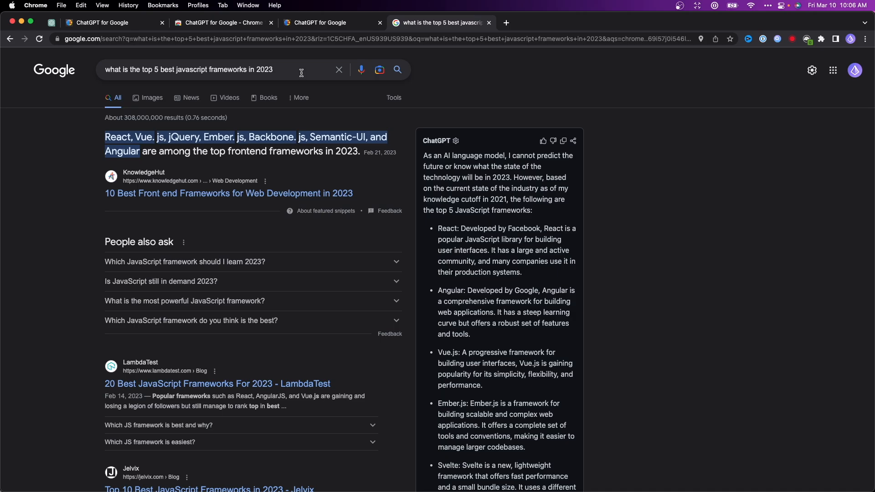
Type 'write me' as a new Google query
{"action": "type", "text": "write me"}
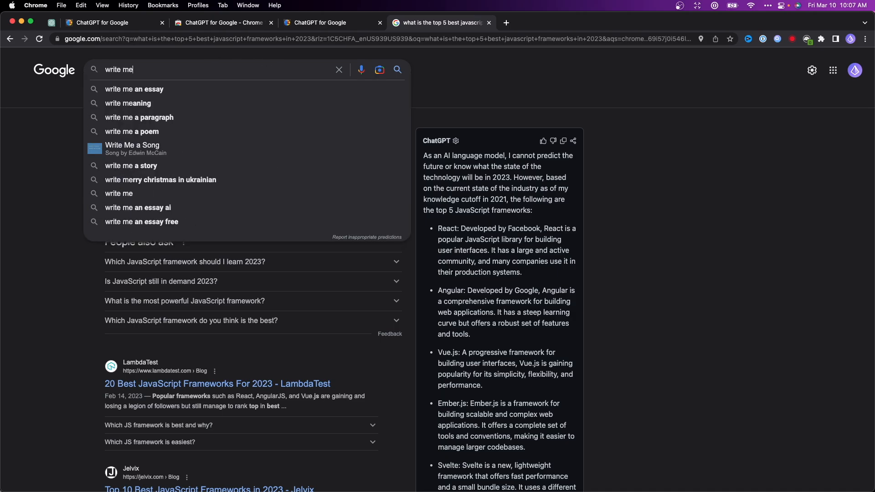